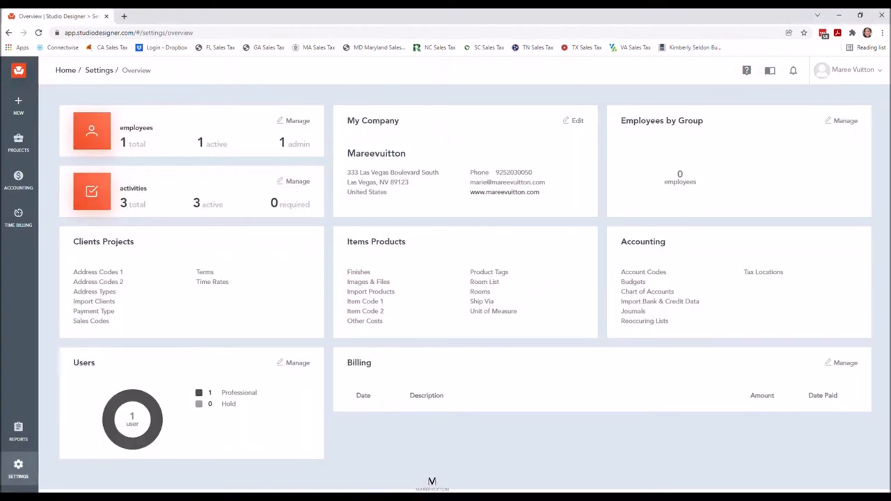
Step: Navigate through Settings and My Company into the company's Report Defaults page
{"action": "left_click", "coordinate": [18, 470]}
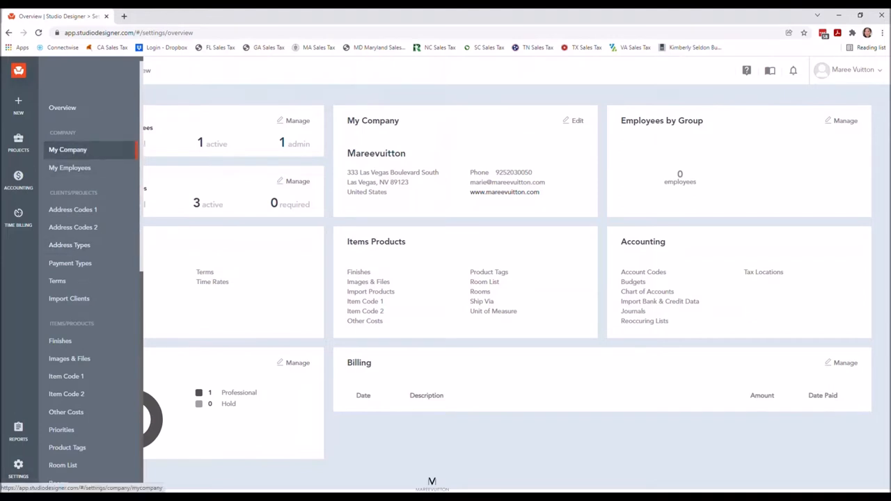
{"action": "left_click", "coordinate": [66, 150]}
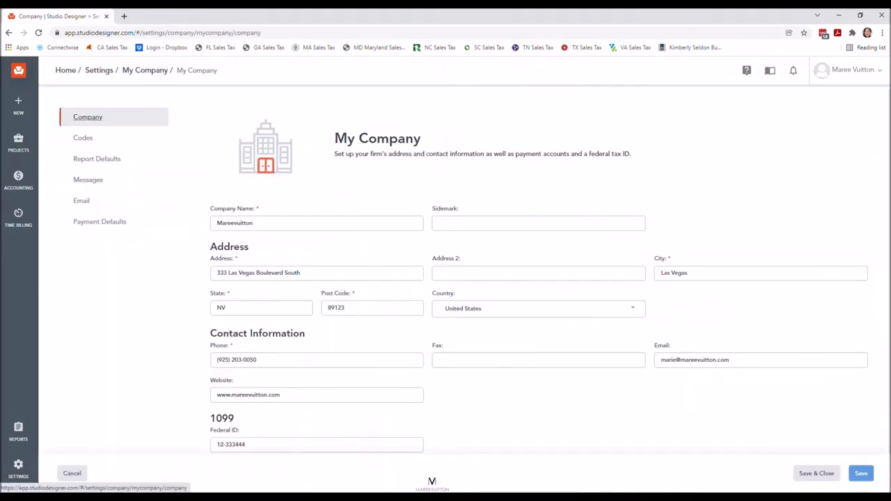
{"action": "left_click", "coordinate": [83, 138]}
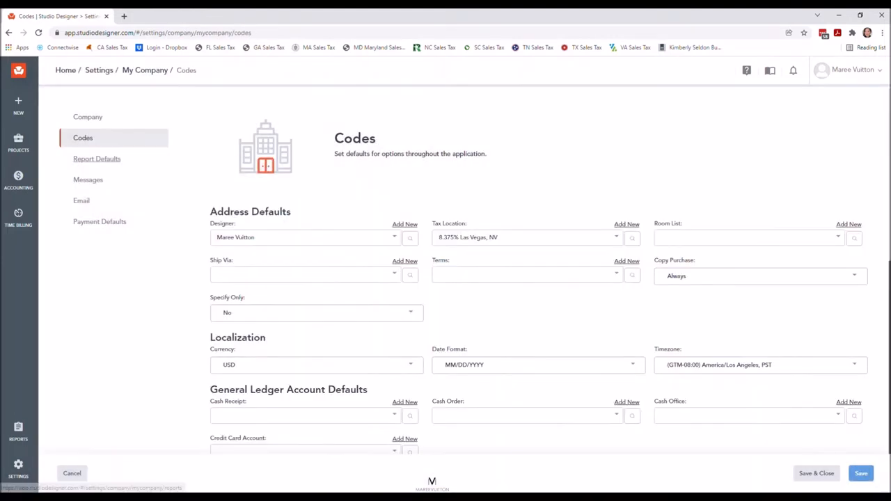
{"action": "left_click", "coordinate": [97, 159]}
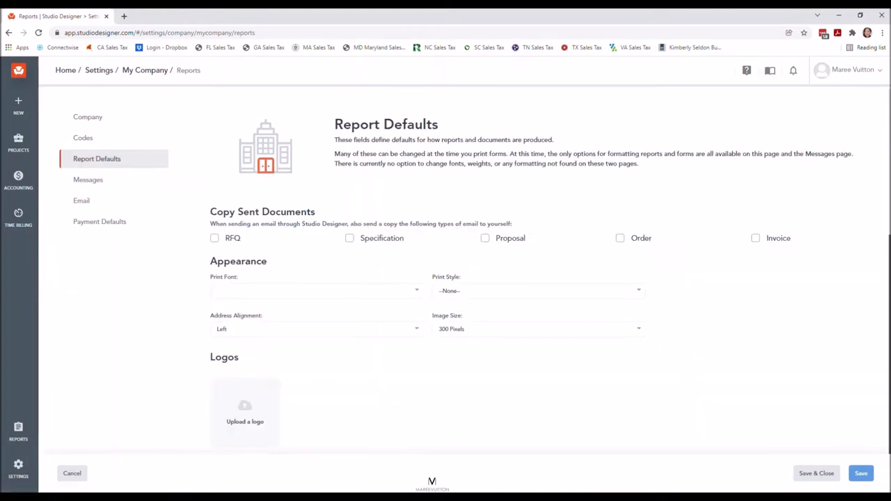
Step: Tick self-copies for RFQ, Specification, Proposal, Order and Invoice under Copy Sent Documents
{"action": "left_click", "coordinate": [214, 238]}
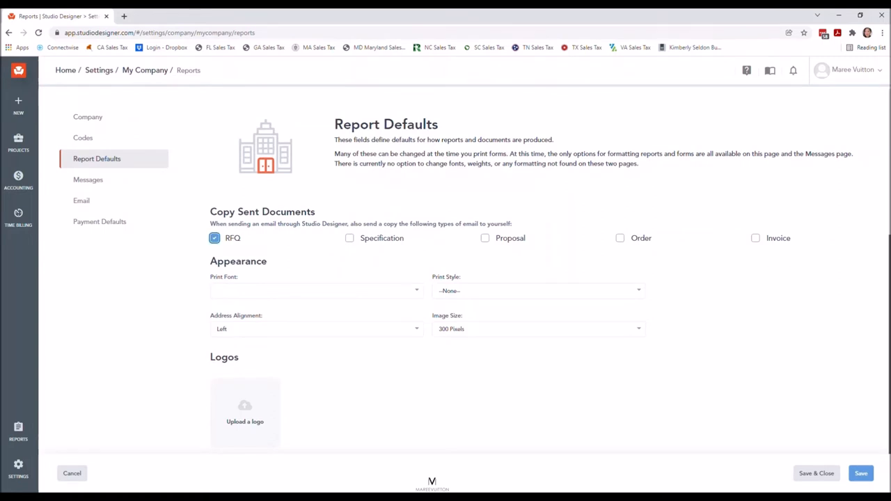
{"action": "left_click", "coordinate": [349, 238]}
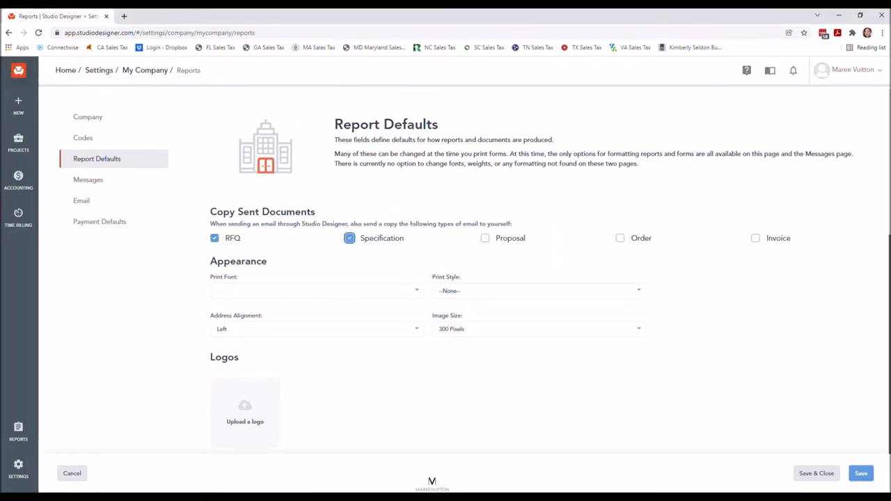
{"action": "left_click", "coordinate": [484, 238]}
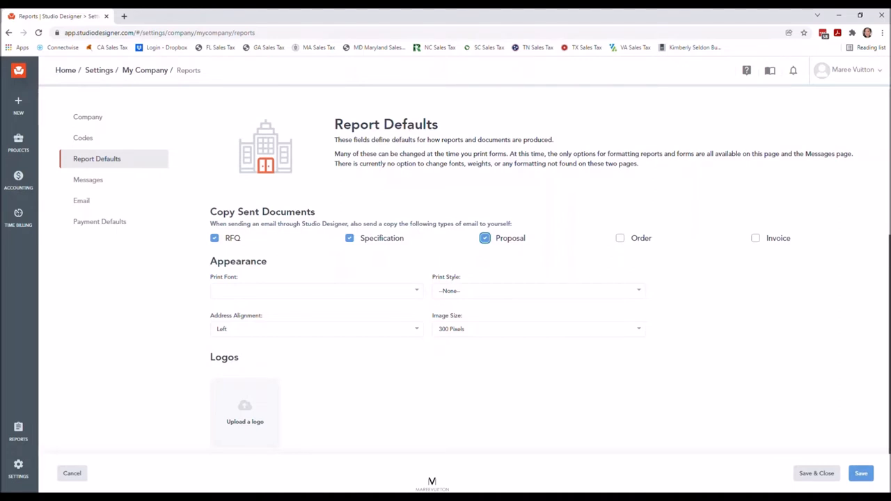
{"action": "left_click", "coordinate": [619, 238]}
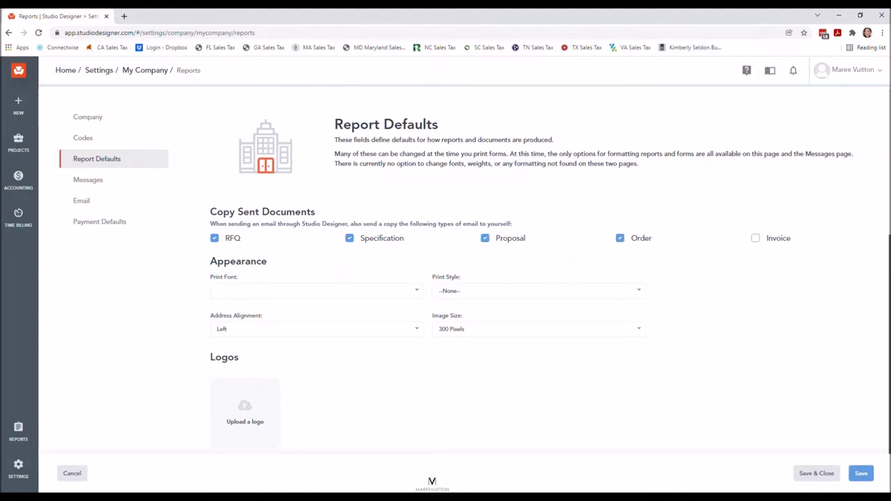
{"action": "left_click", "coordinate": [754, 238]}
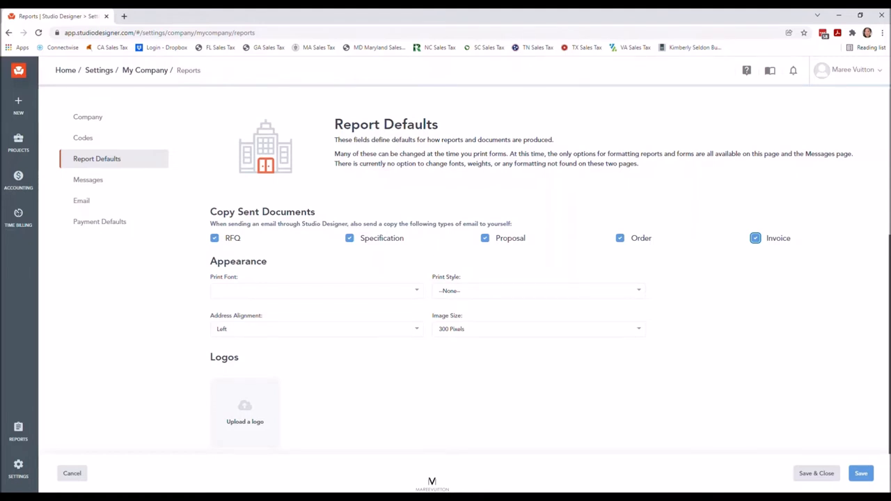
{"action": "scroll", "scroll_direction": "down", "scroll_amount": 3}
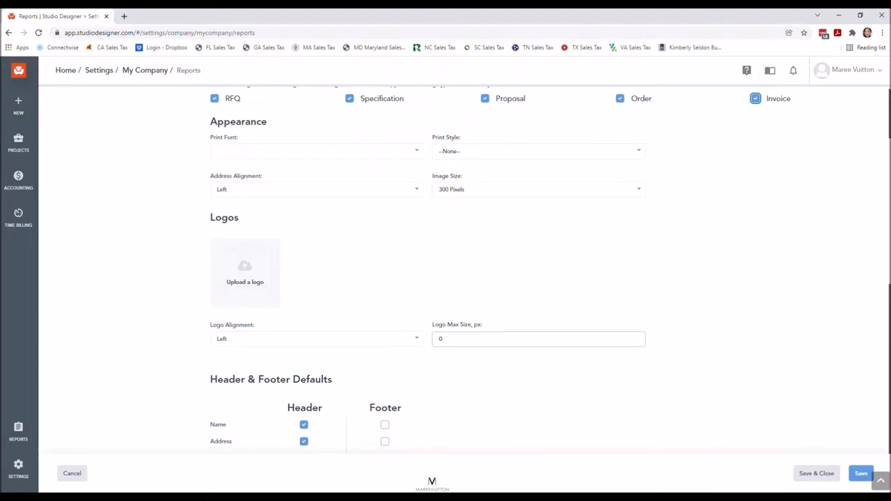
{"action": "scroll", "scroll_direction": "down", "scroll_amount": 3}
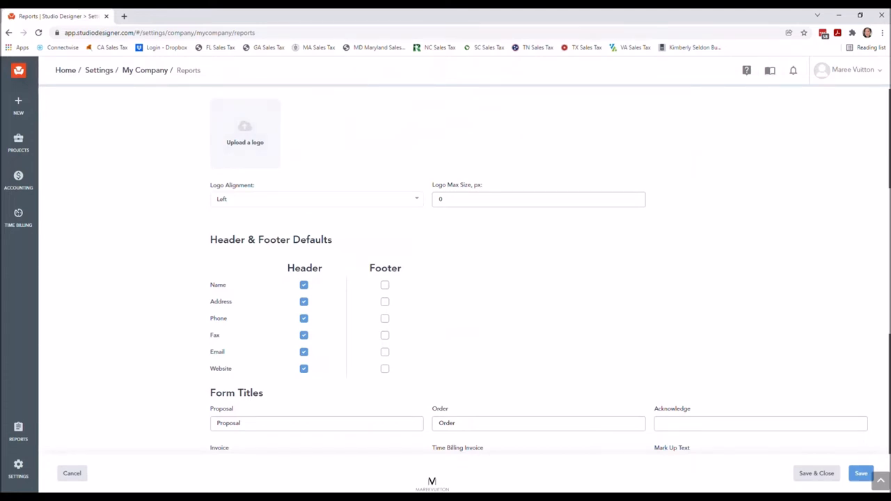
{"action": "left_click", "coordinate": [317, 199]}
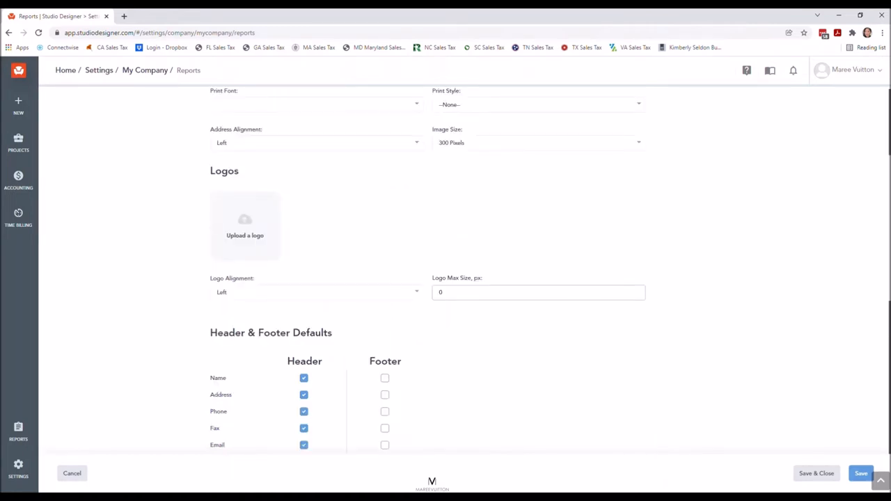
{"action": "scroll", "scroll_direction": "down", "scroll_amount": 3}
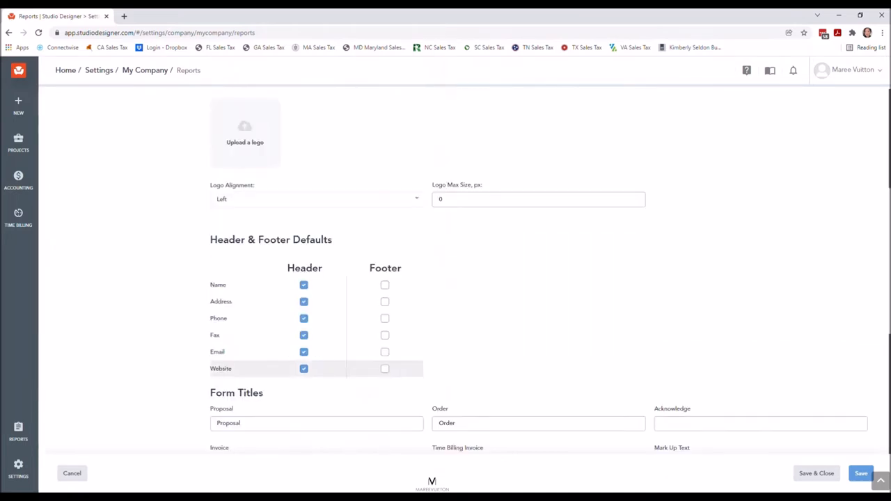
{"action": "scroll", "scroll_direction": "down", "scroll_amount": 3}
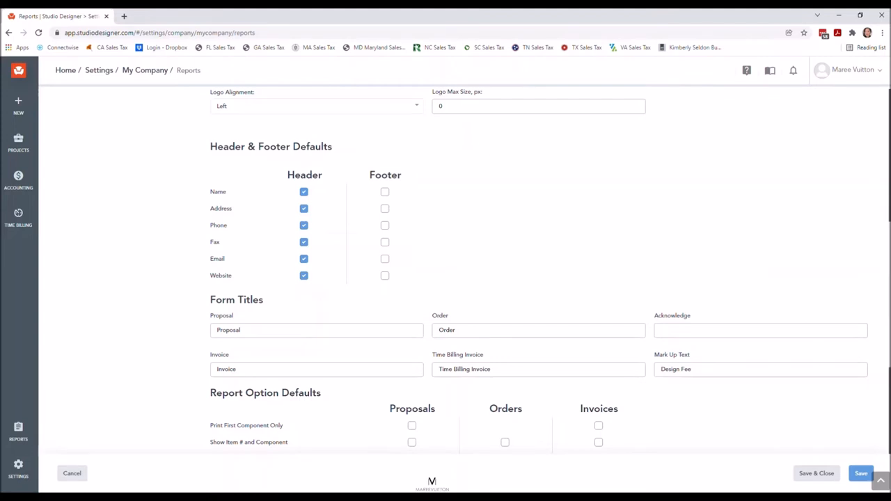
{"action": "left_click", "coordinate": [316, 332]}
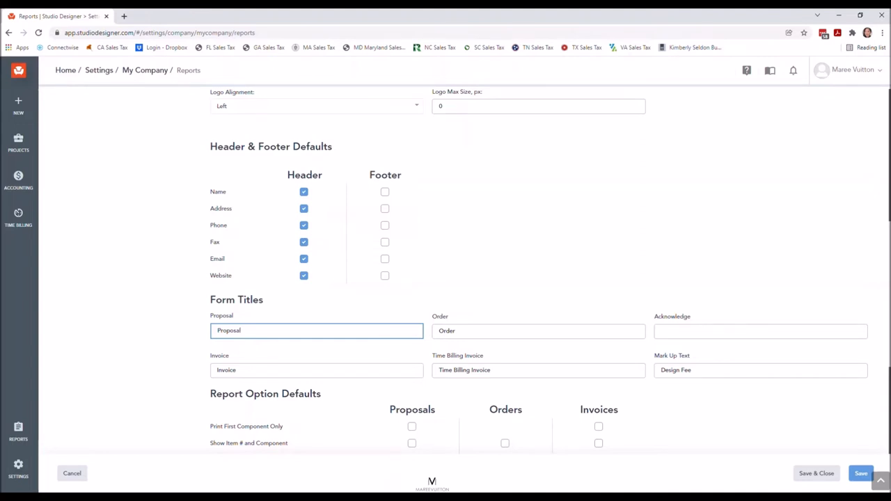
{"action": "scroll", "scroll_direction": "down", "scroll_amount": 3}
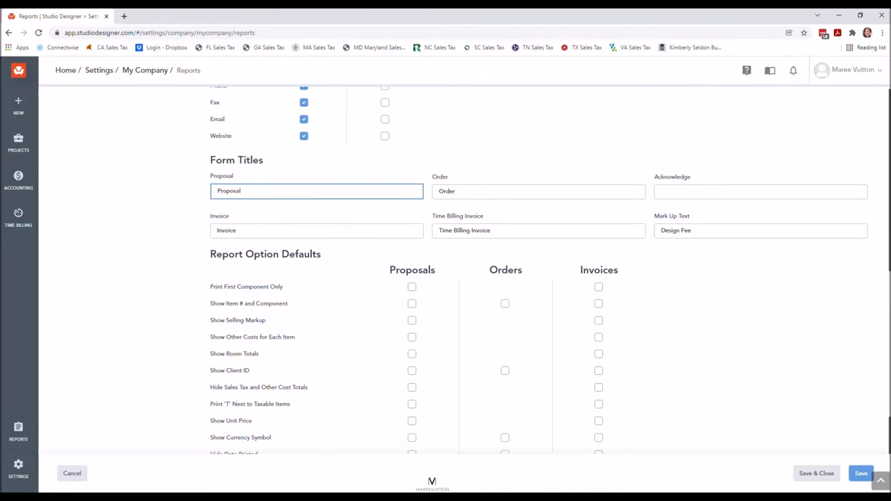
{"action": "scroll", "scroll_direction": "down", "scroll_amount": 3}
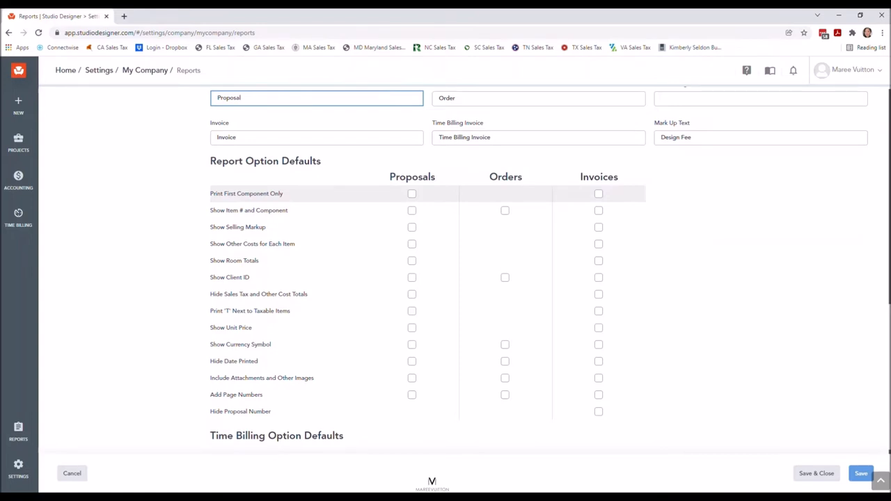
{"action": "left_click", "coordinate": [316, 97]}
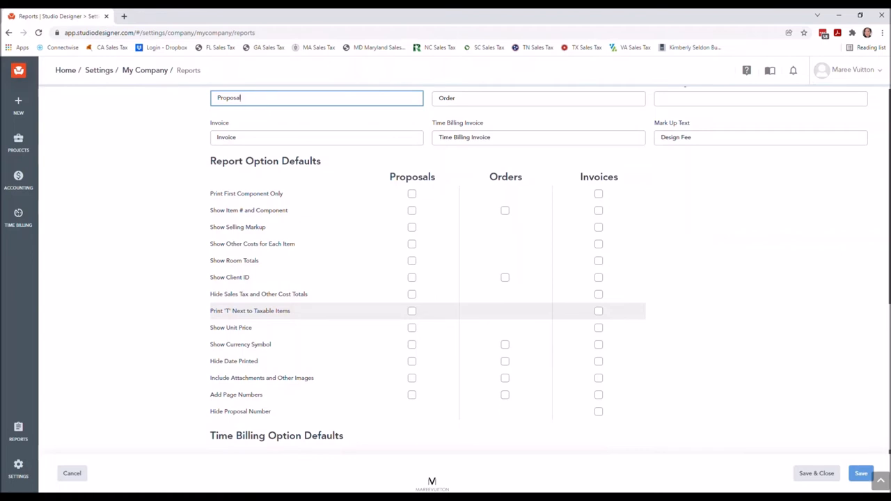
{"action": "mouse_move", "coordinate": [341, 345]}
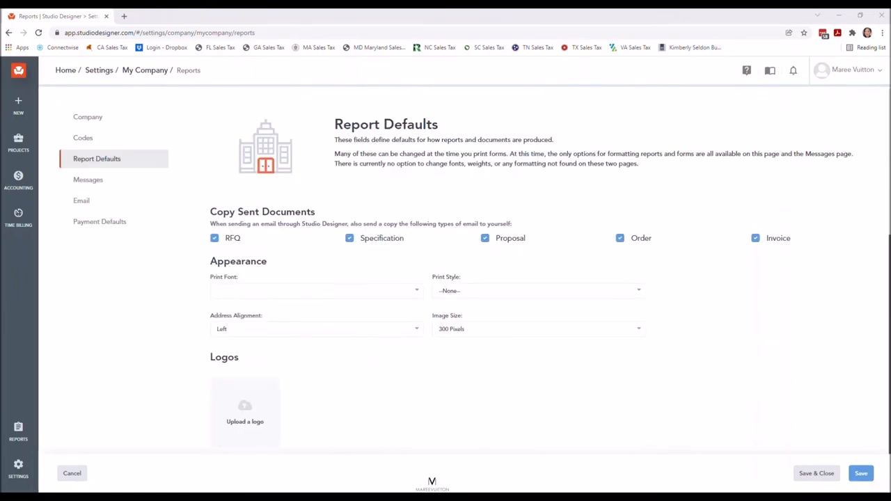
Step: Scroll down the Report Defaults page before returning to the settings overview
{"action": "scroll", "scroll_direction": "down", "scroll_amount": 3}
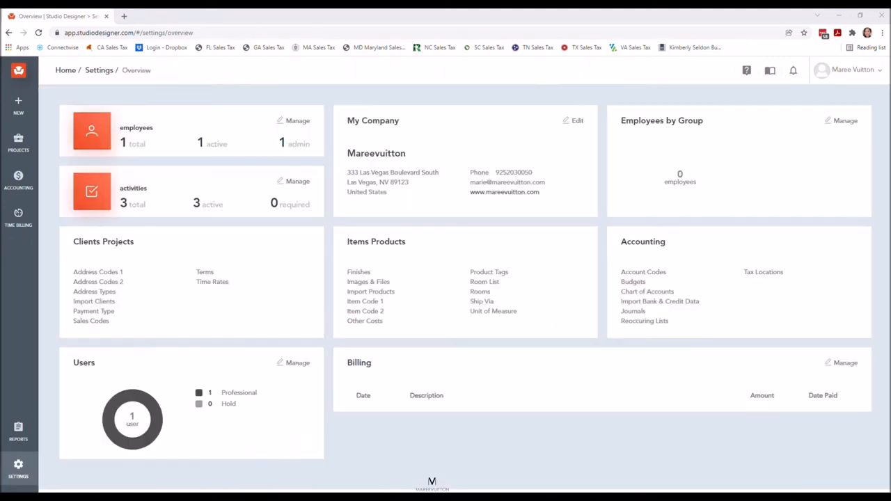
Step: Reach the company Messages defaults page and set message alignment to Left
{"action": "left_click", "coordinate": [20, 469]}
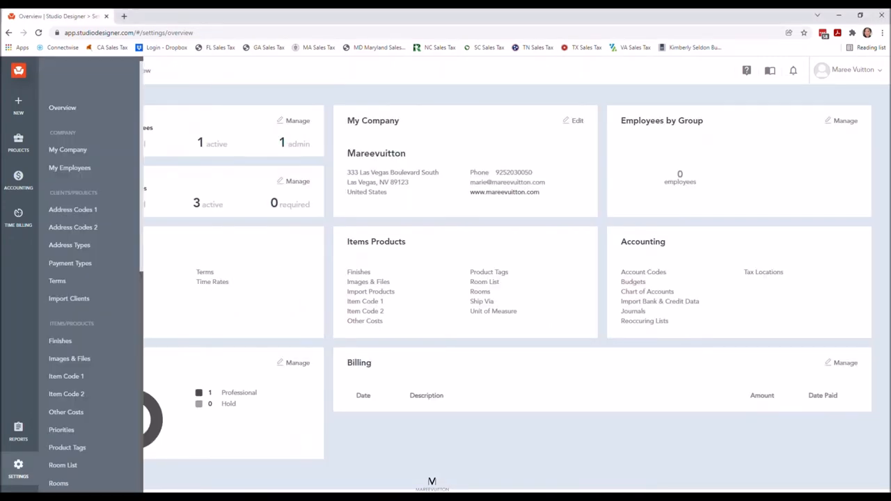
{"action": "left_click", "coordinate": [67, 149]}
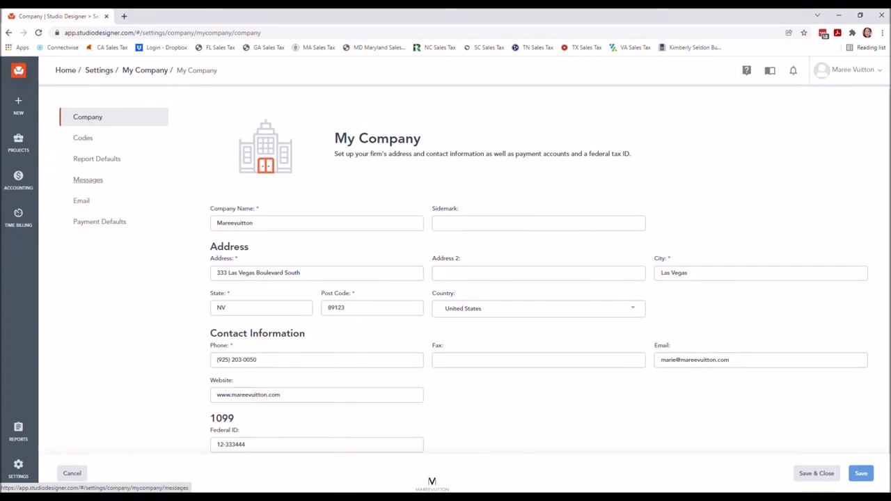
{"action": "left_click", "coordinate": [88, 179]}
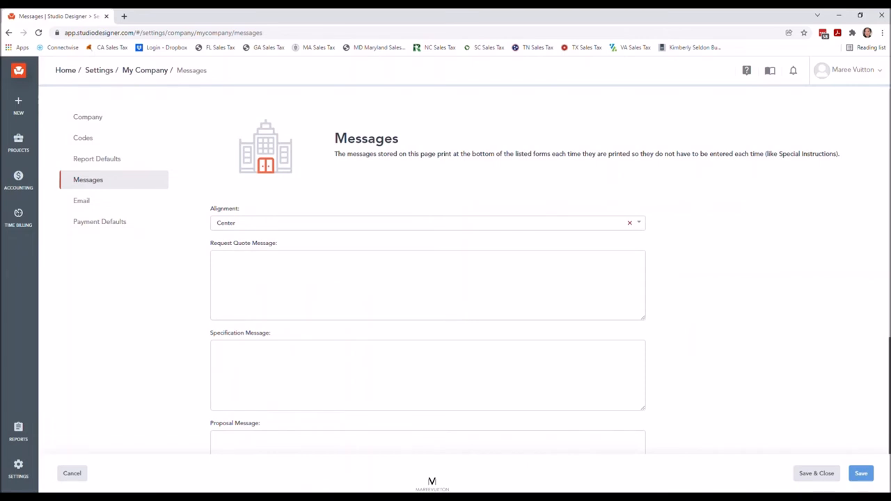
{"action": "left_click", "coordinate": [420, 223]}
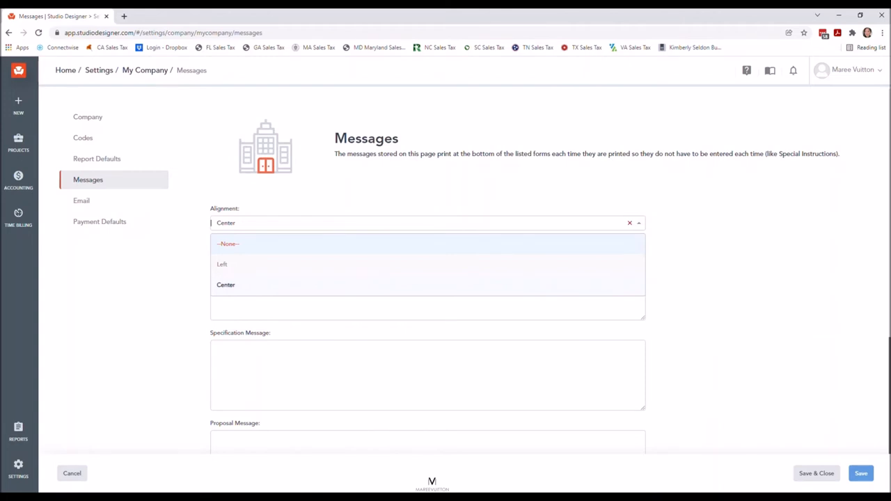
{"action": "mouse_move", "coordinate": [222, 265]}
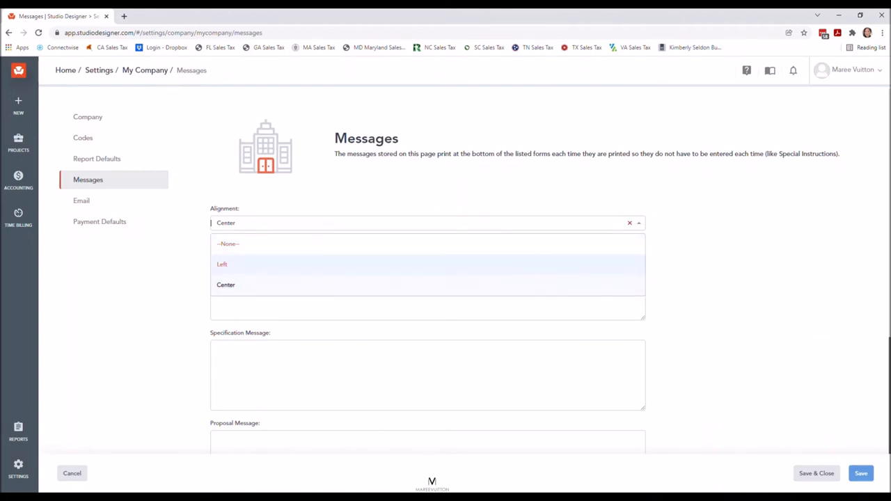
{"action": "left_click", "coordinate": [222, 264]}
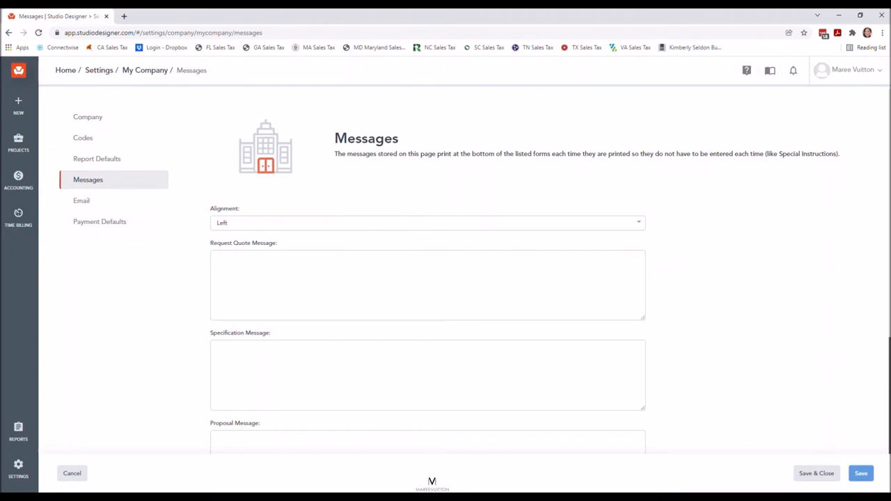
Step: Begin editing the Request Quote Message field and review the page below it
{"action": "left_click", "coordinate": [425, 284]}
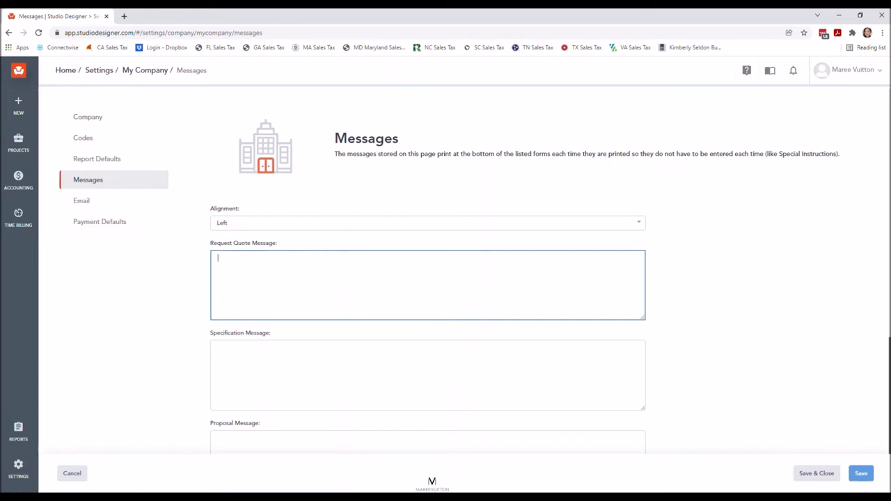
{"action": "scroll", "scroll_direction": "down", "scroll_amount": 3}
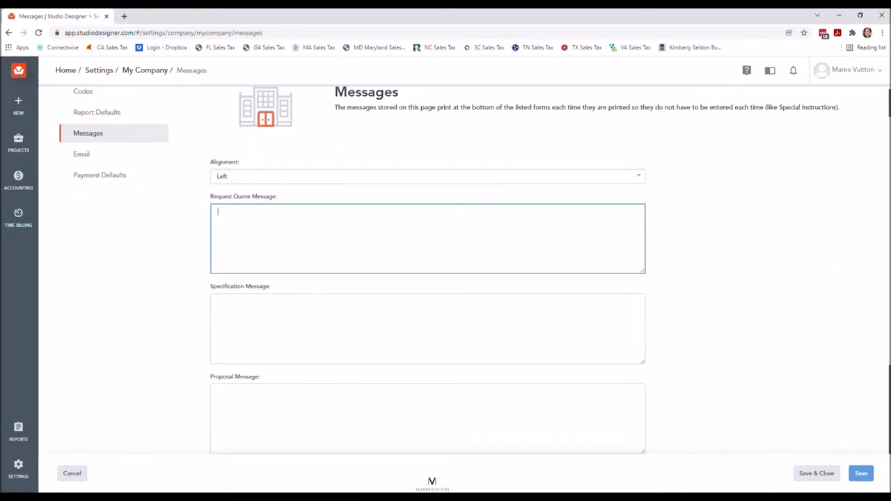
{"action": "scroll", "scroll_direction": "down", "scroll_amount": 3}
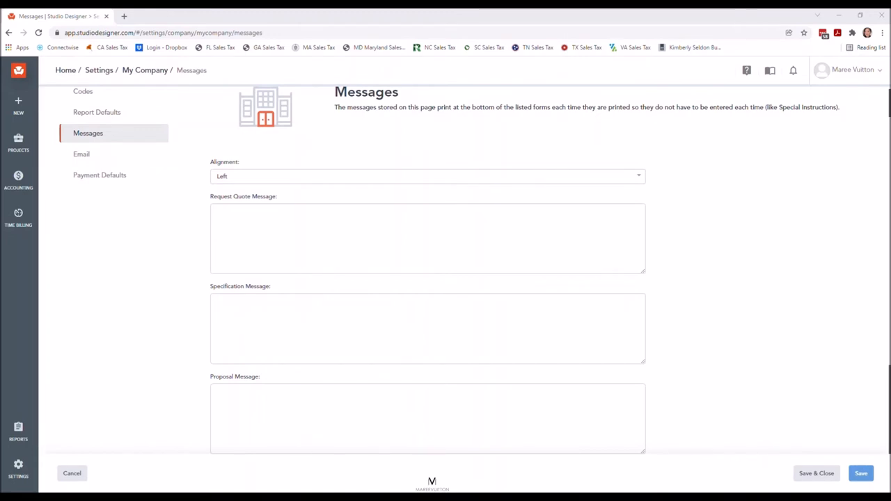
Step: Enter the three-line Request Quote message asking vendors to estimate freight, noting estimates aren't final
{"action": "left_click", "coordinate": [425, 238]}
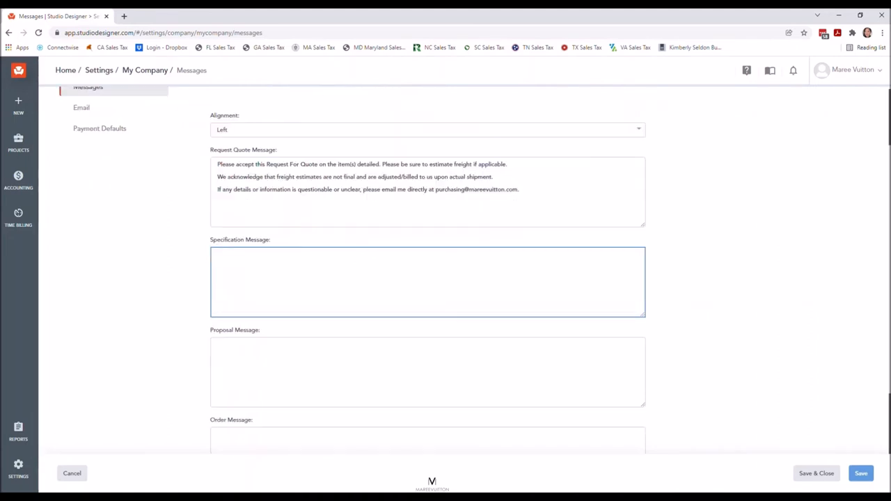
{"action": "scroll", "scroll_direction": "down", "scroll_amount": 3}
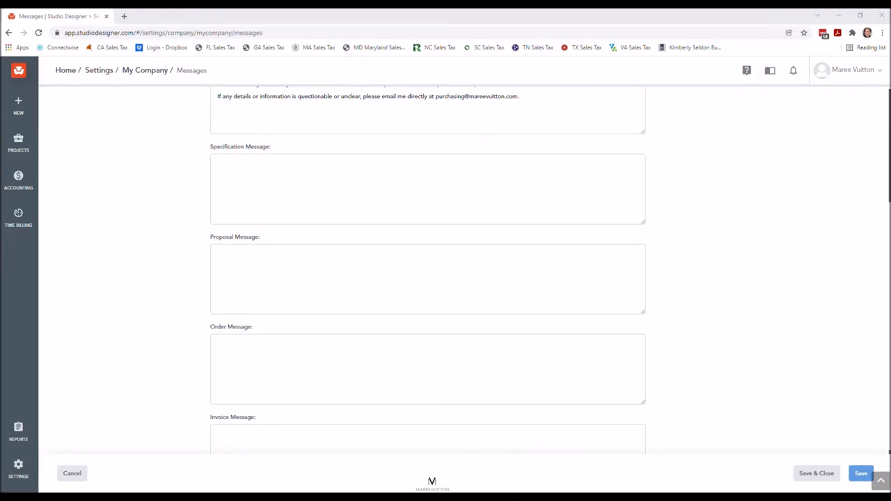
Step: Enter the Proposal message and the order note 'Please sidemark each item as outlined per order.'
{"action": "left_click", "coordinate": [426, 279]}
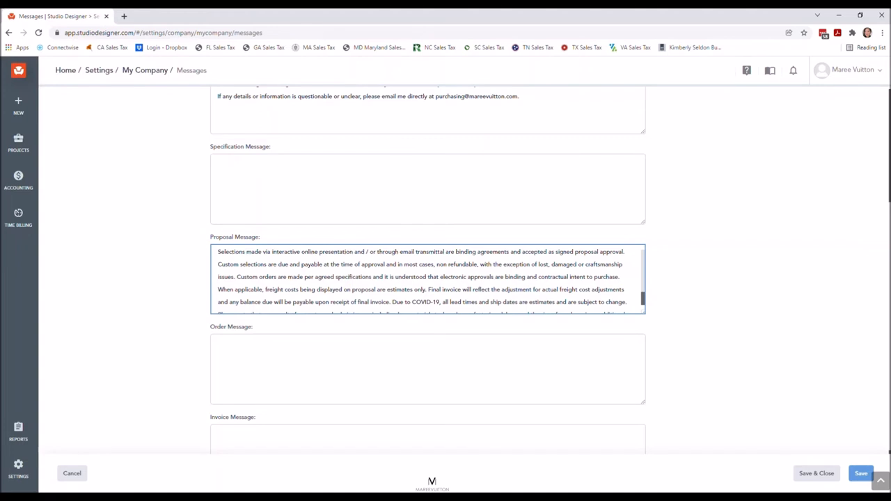
{"action": "scroll", "scroll_direction": "down", "scroll_amount": 3}
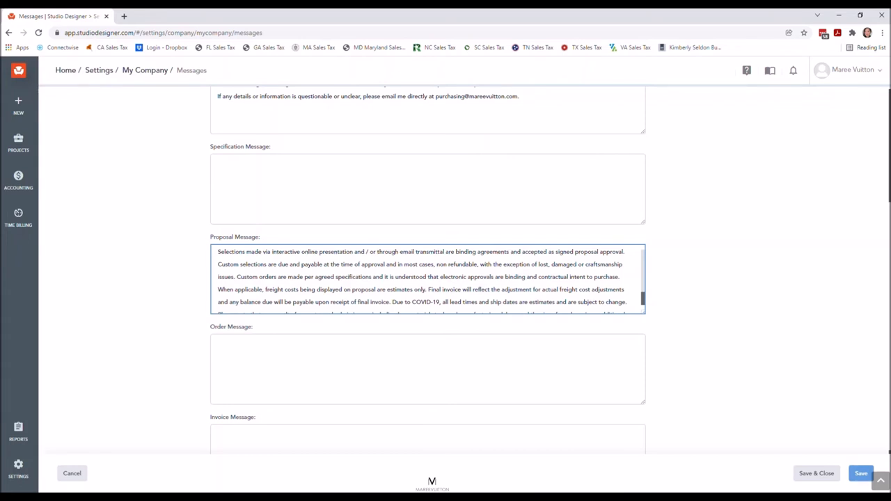
{"action": "scroll", "scroll_direction": "down", "scroll_amount": 3}
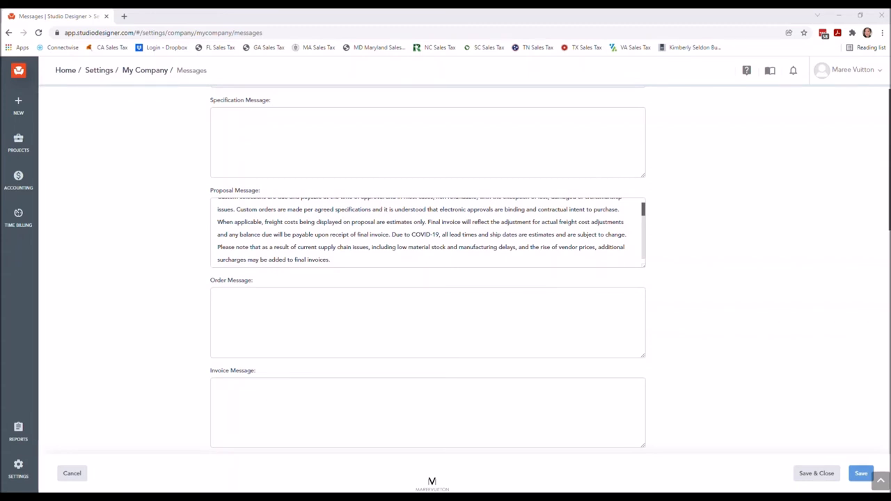
{"action": "type", "text": "Please sidemark each item as outlined per order."}
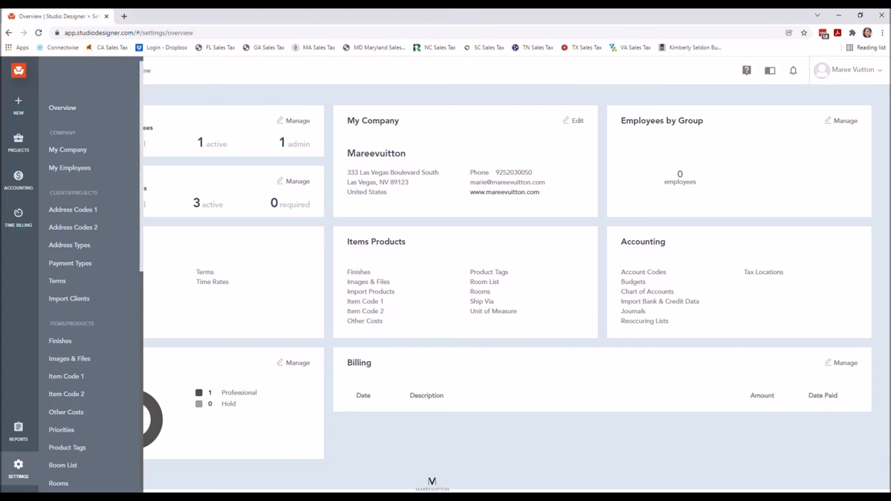
Step: Go via My Company and Messages to the company's Email defaults page
{"action": "left_click", "coordinate": [67, 150]}
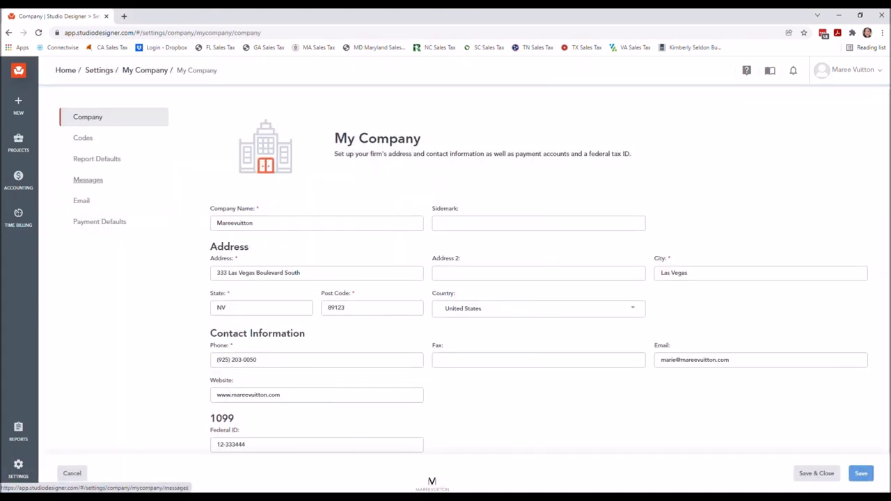
{"action": "left_click", "coordinate": [88, 180]}
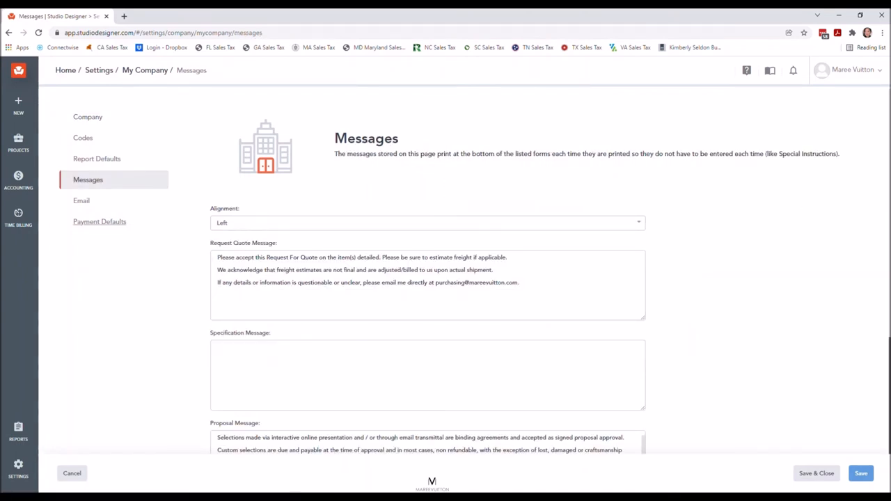
{"action": "mouse_move", "coordinate": [81, 200]}
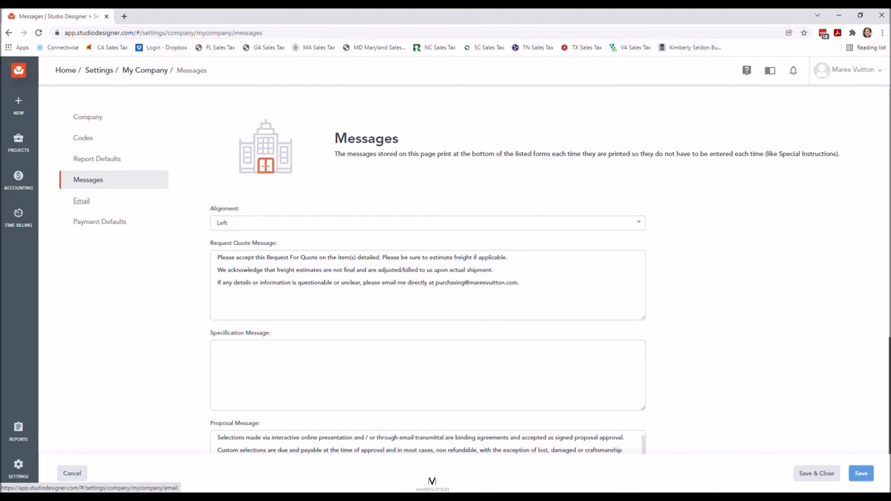
{"action": "left_click", "coordinate": [80, 201]}
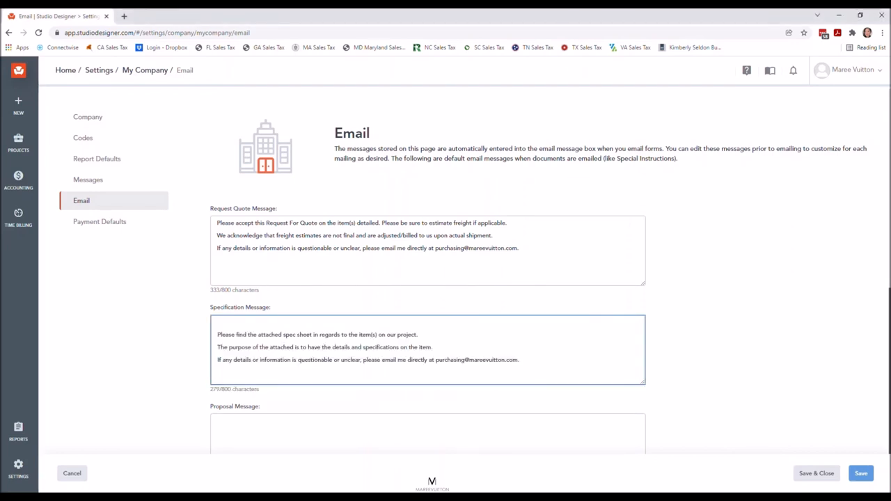
Step: Fill the Proposal, Order and Invoice email messages, the order text 'Please sidemark each item as outlined per order.'
{"action": "scroll", "scroll_direction": "down", "scroll_amount": 3}
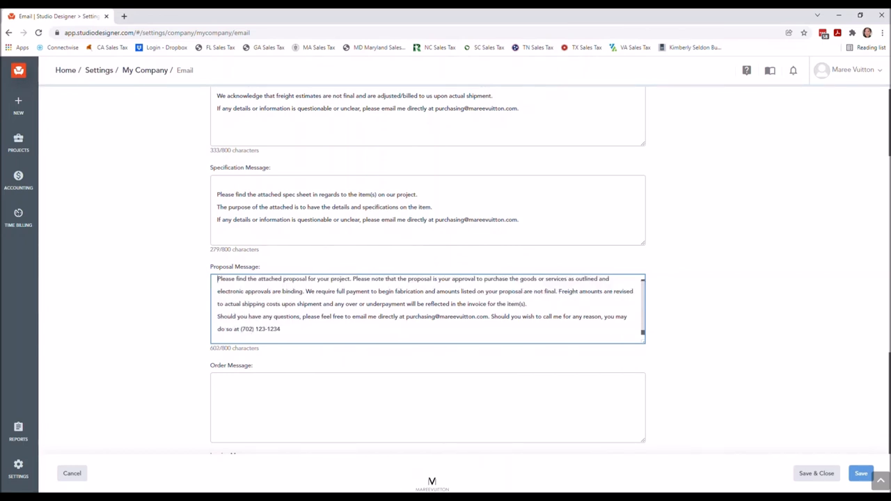
{"action": "scroll", "scroll_direction": "down", "scroll_amount": 3}
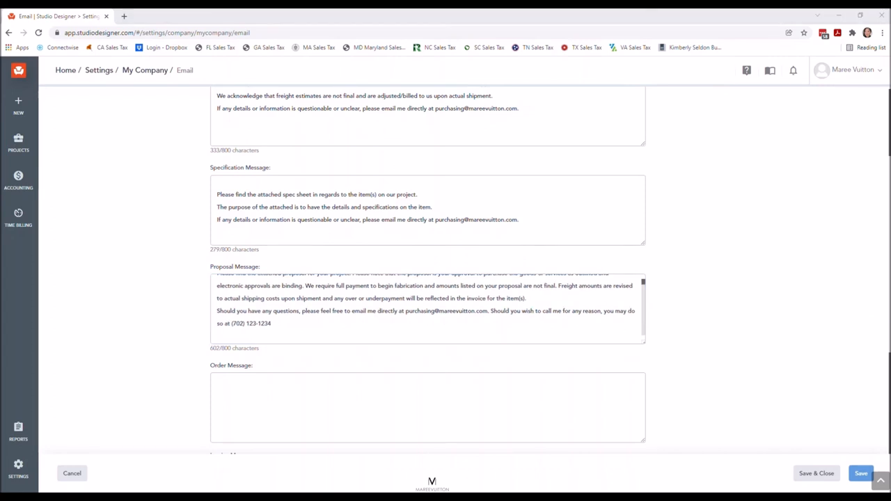
{"action": "left_click", "coordinate": [426, 415]}
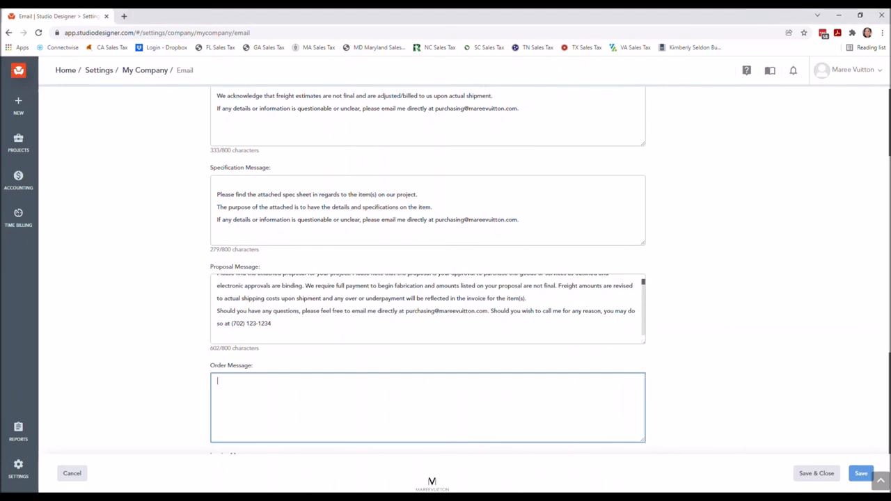
{"action": "type", "text": "Please sidemark each item as outlined per order."}
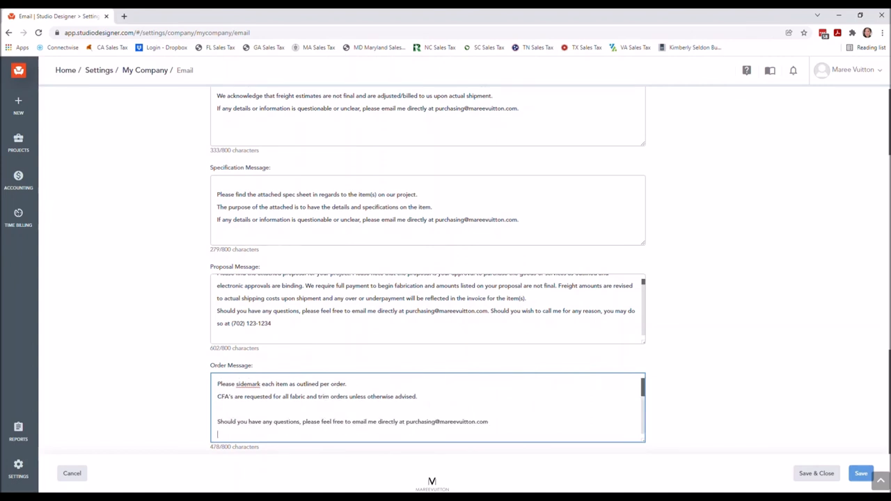
{"action": "scroll", "scroll_direction": "down", "scroll_amount": 3}
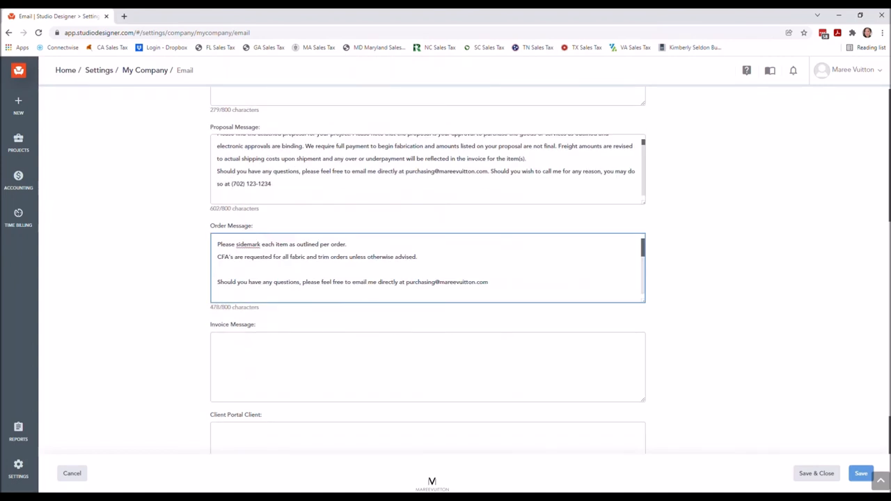
{"action": "scroll", "scroll_direction": "down", "scroll_amount": 3}
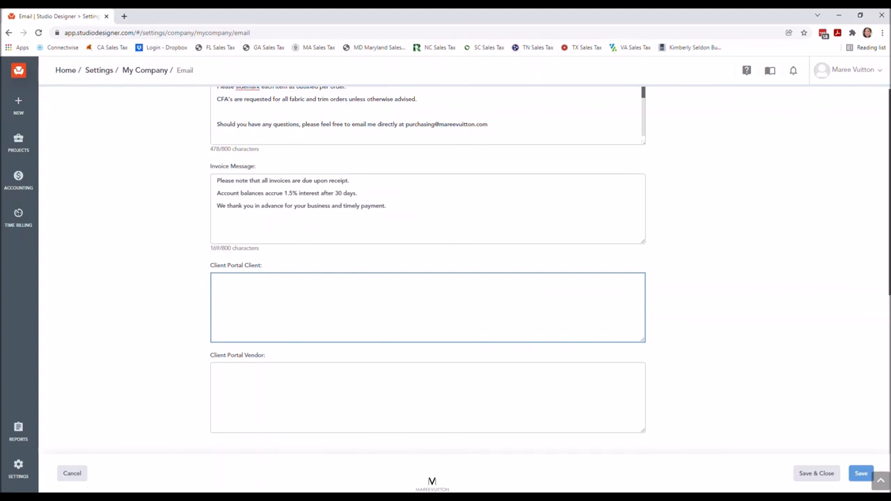
Step: Save the email defaults and open the company's Payment Defaults page with Stripe and PayPal linking
{"action": "left_click", "coordinate": [426, 400]}
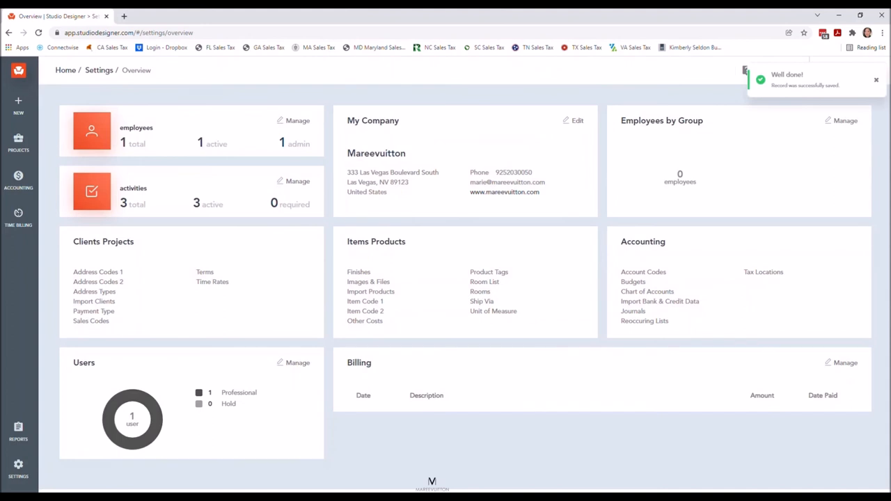
{"action": "left_click", "coordinate": [19, 468]}
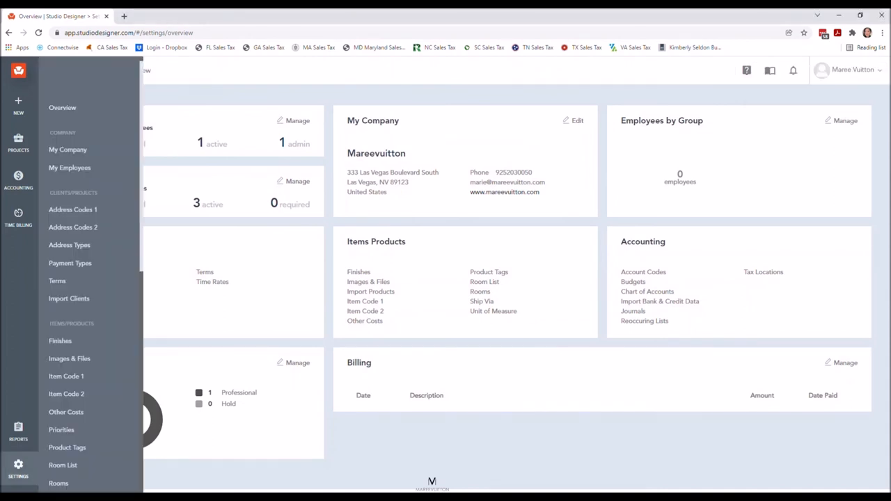
{"action": "left_click", "coordinate": [67, 149]}
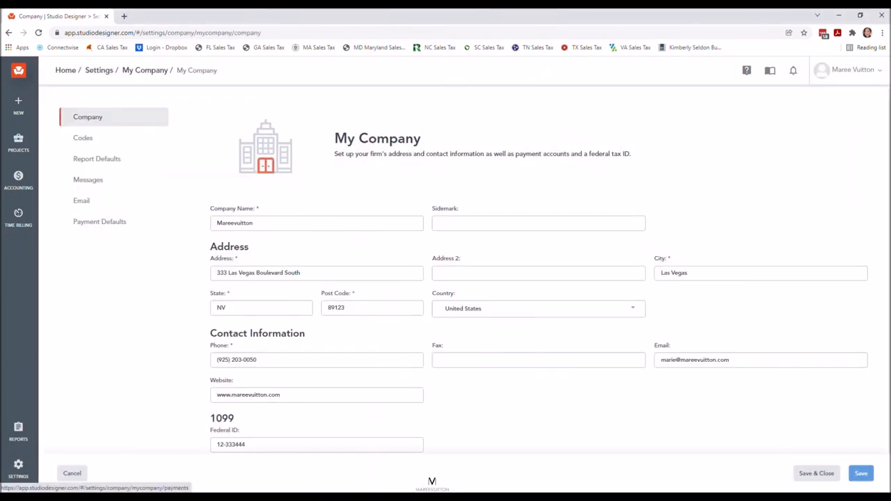
{"action": "mouse_move", "coordinate": [100, 222]}
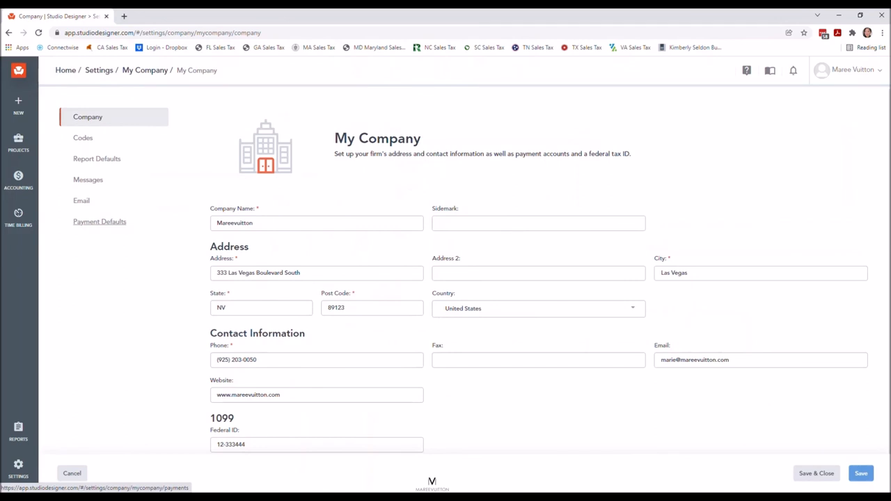
{"action": "left_click", "coordinate": [100, 221]}
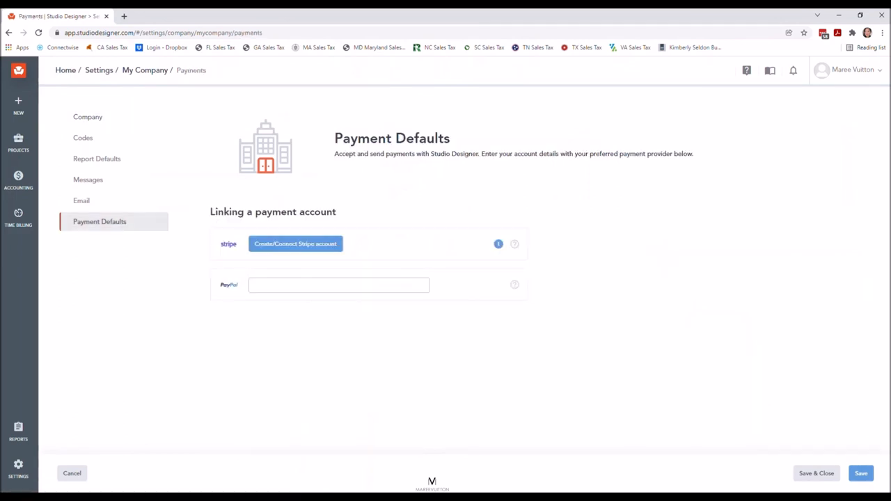